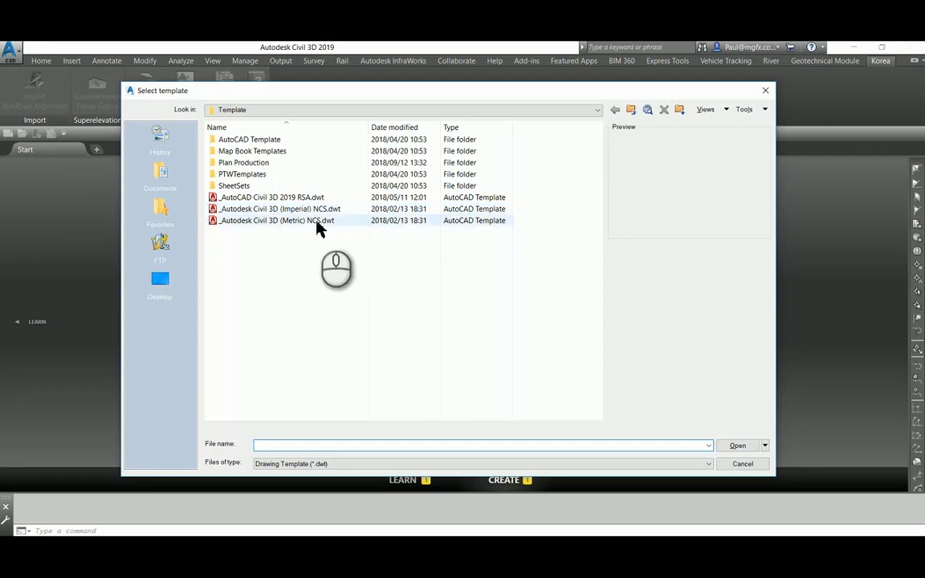
# Step: Create Drawing2 from the _Autodesk Civil 3D (Metric) NCS.dwt template
pyautogui.click(276, 220)
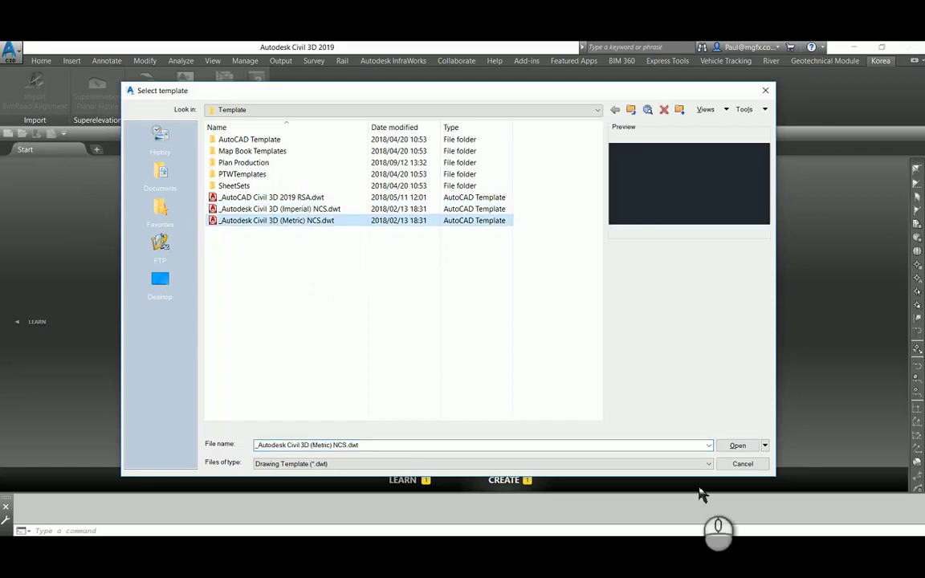
pyautogui.click(737, 446)
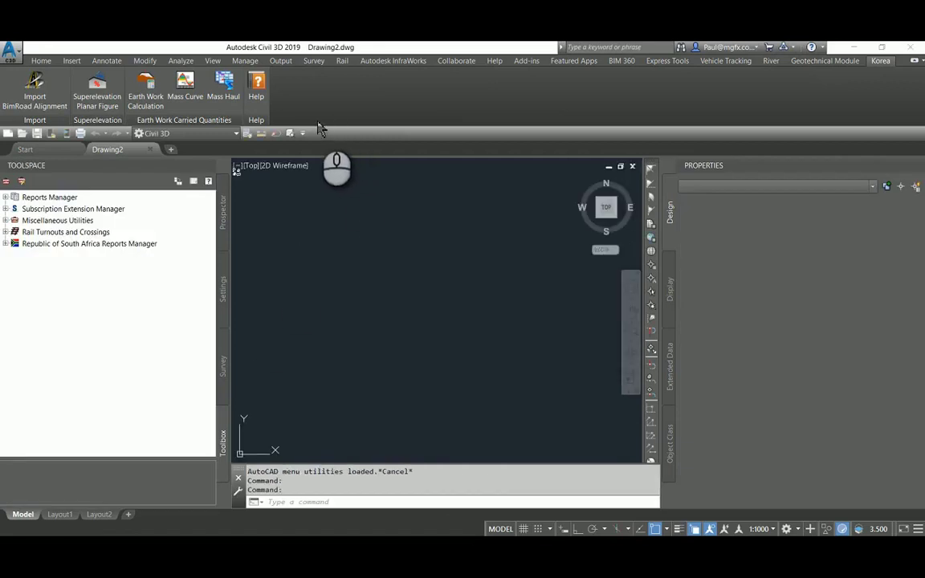
# Step: Open Drawing2's settings from the Toolspace Settings tab and dismiss the unsupported-operation warning
pyautogui.click(11, 51)
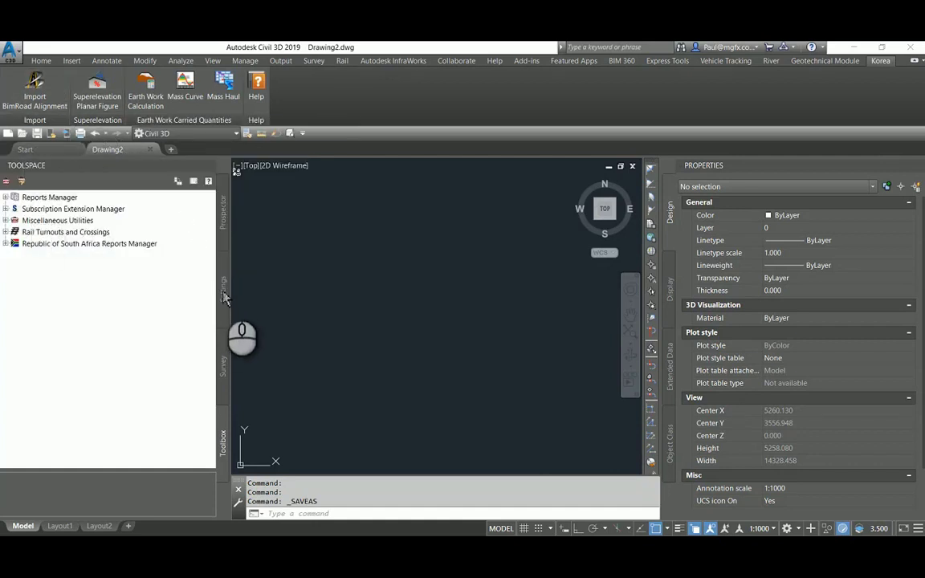
pyautogui.click(223, 285)
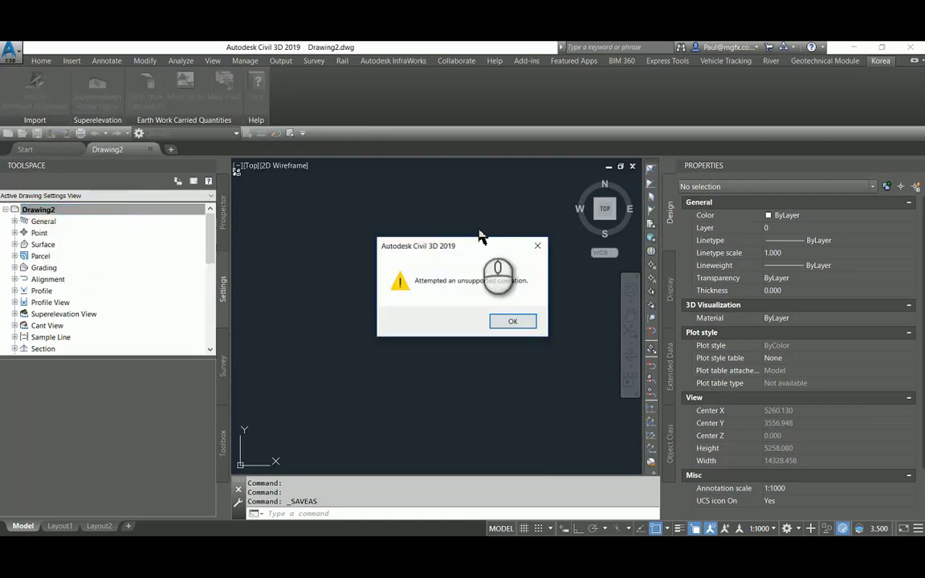
pyautogui.click(512, 322)
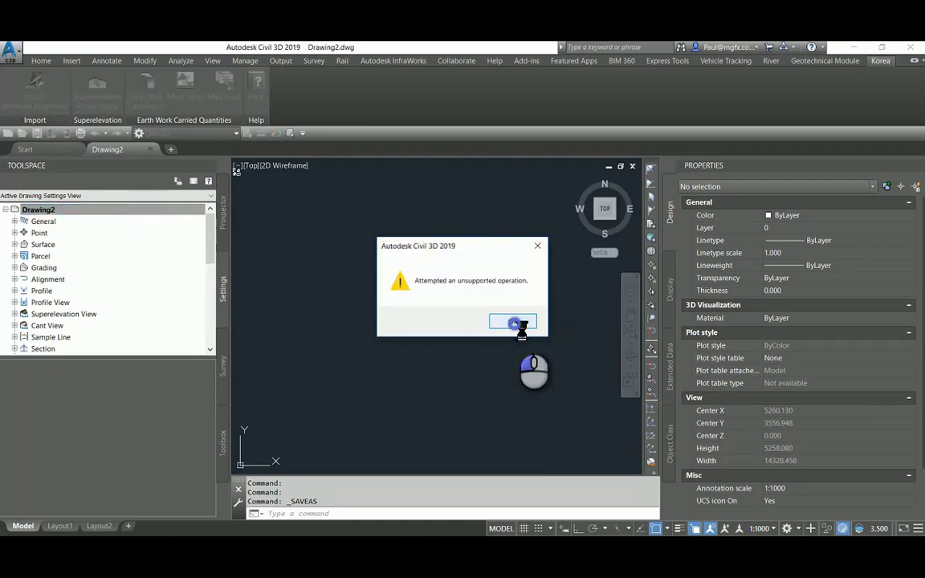
pyautogui.click(514, 322)
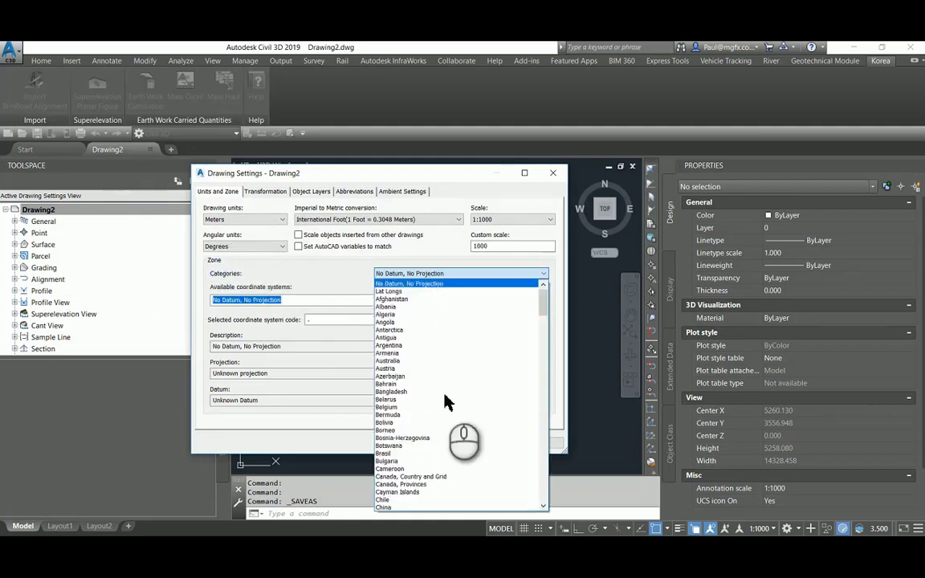
# Step: Set the drawing zone to UTM, International Ellipsoid, Zone 40 South, Meter (UTM-40S)
pyautogui.scroll(-3)
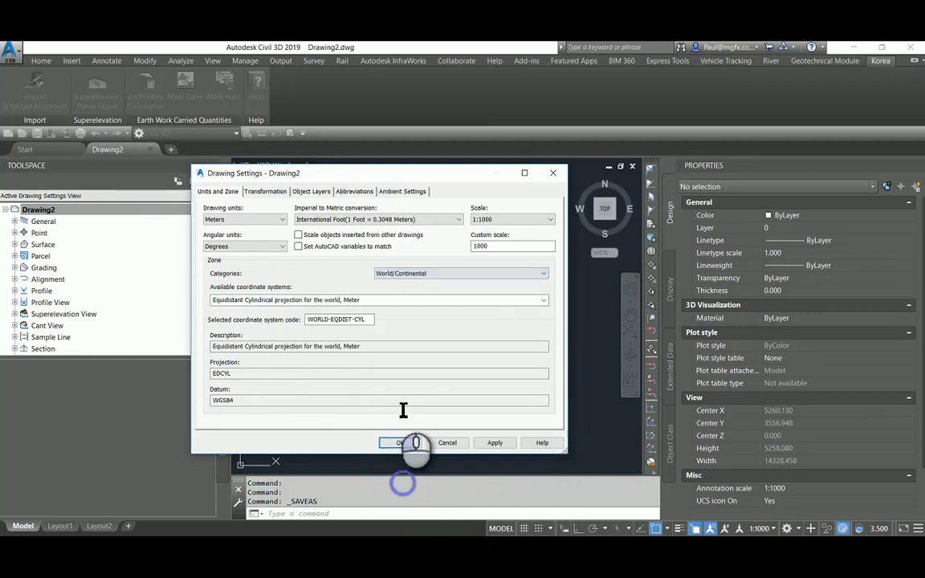
pyautogui.click(544, 299)
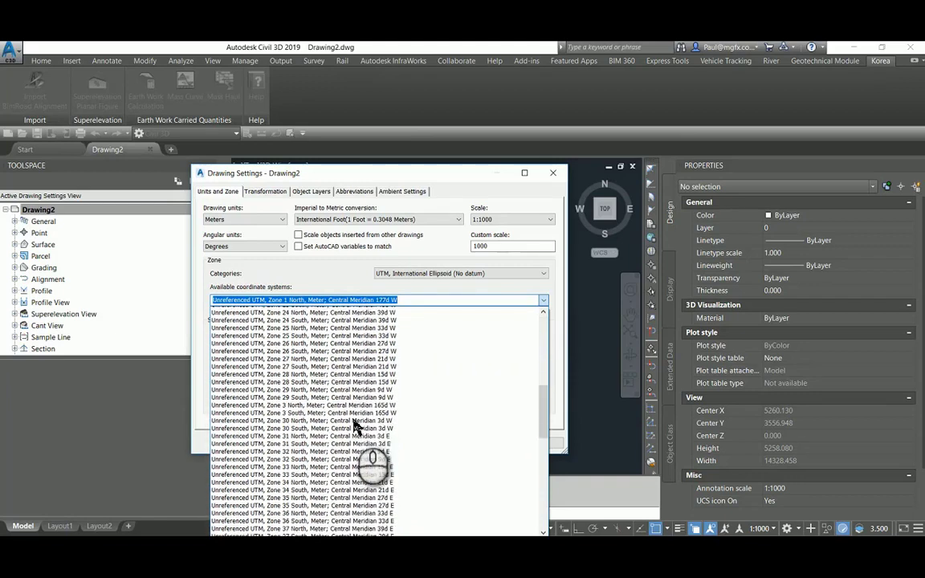
pyautogui.scroll(-3)
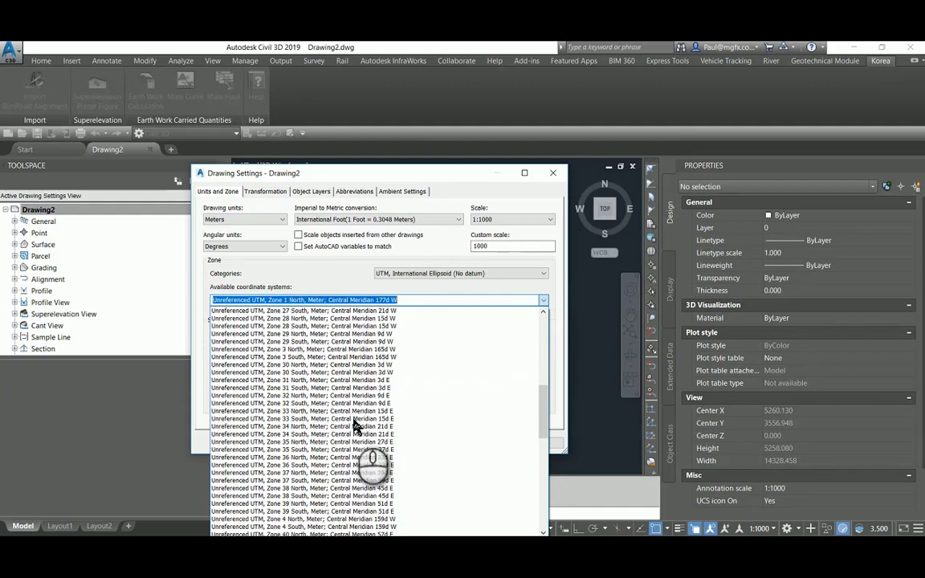
pyautogui.scroll(-3)
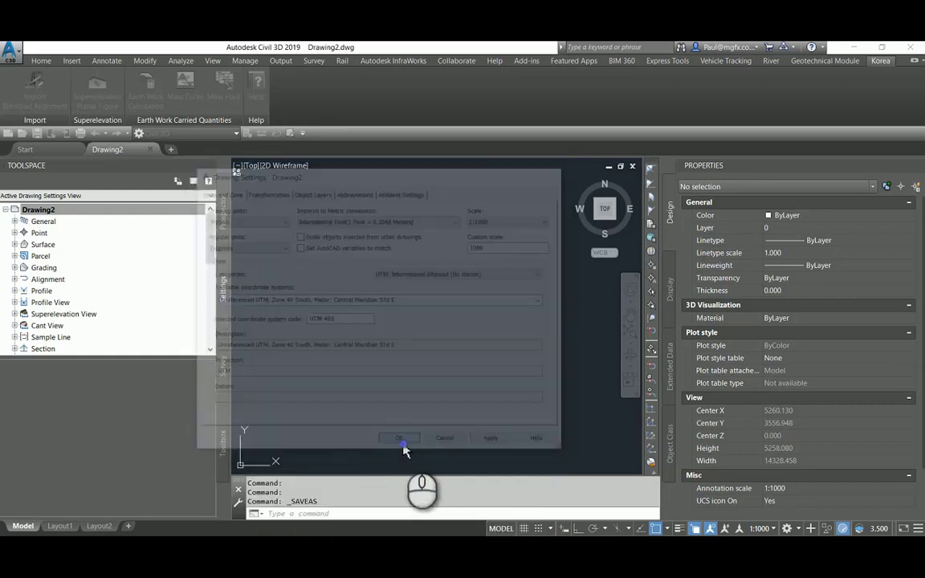
pyautogui.click(399, 438)
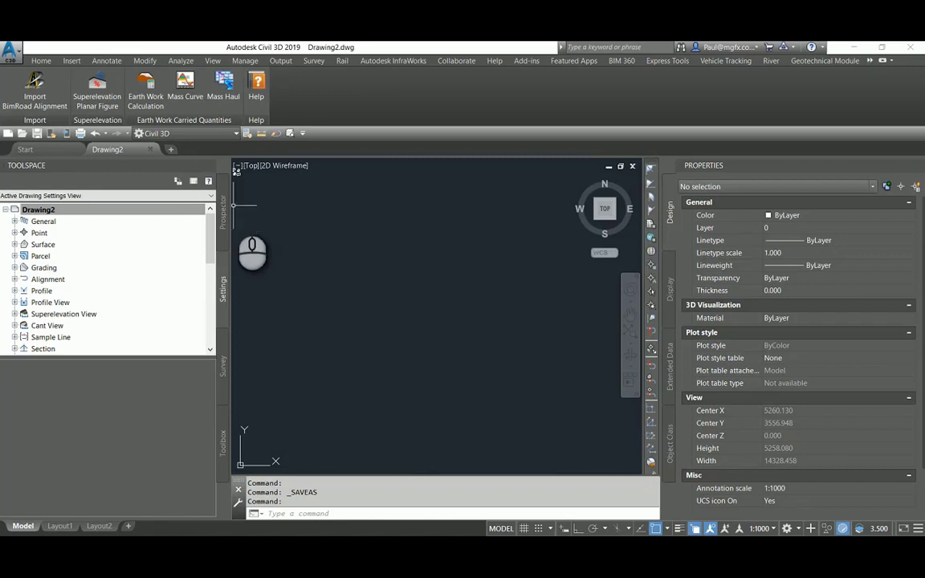
# Step: Load the InfraWorks model .sqlite file from the 497835 model folder via Open Model
pyautogui.click(393, 60)
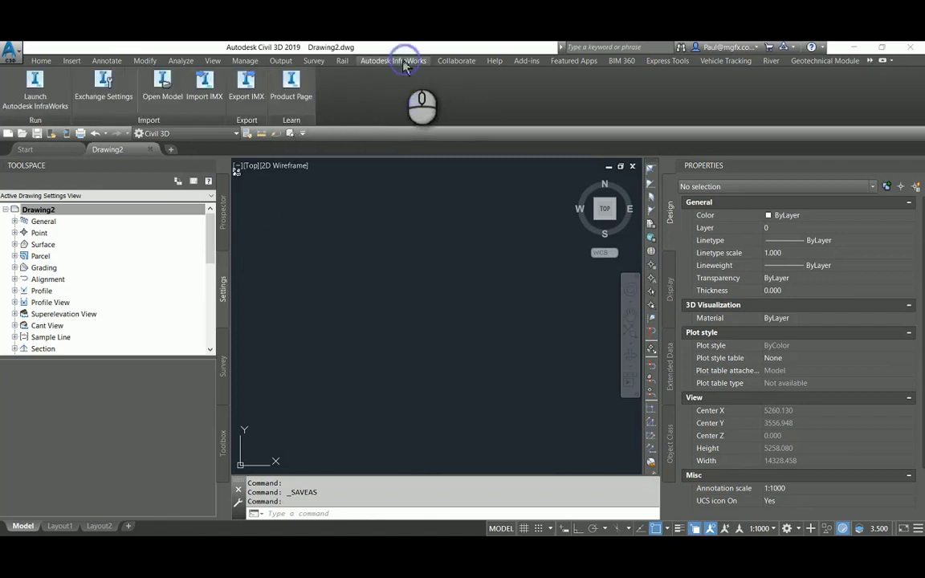
pyautogui.moveTo(161, 84)
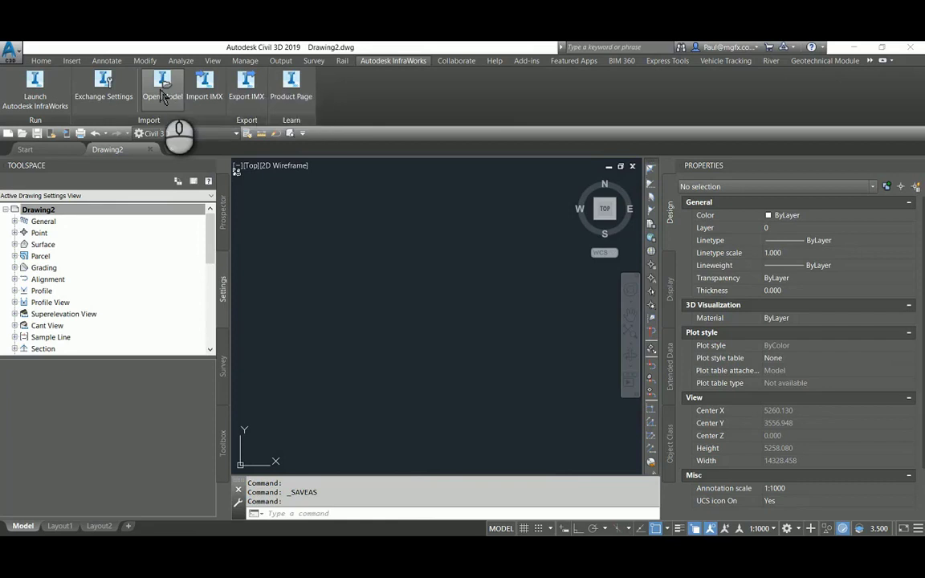
pyautogui.click(161, 89)
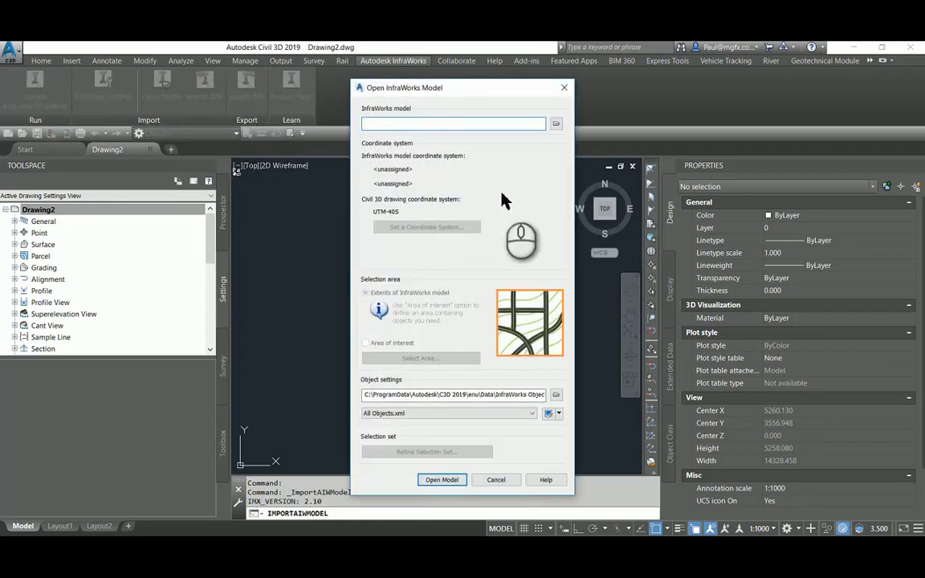
pyautogui.click(556, 123)
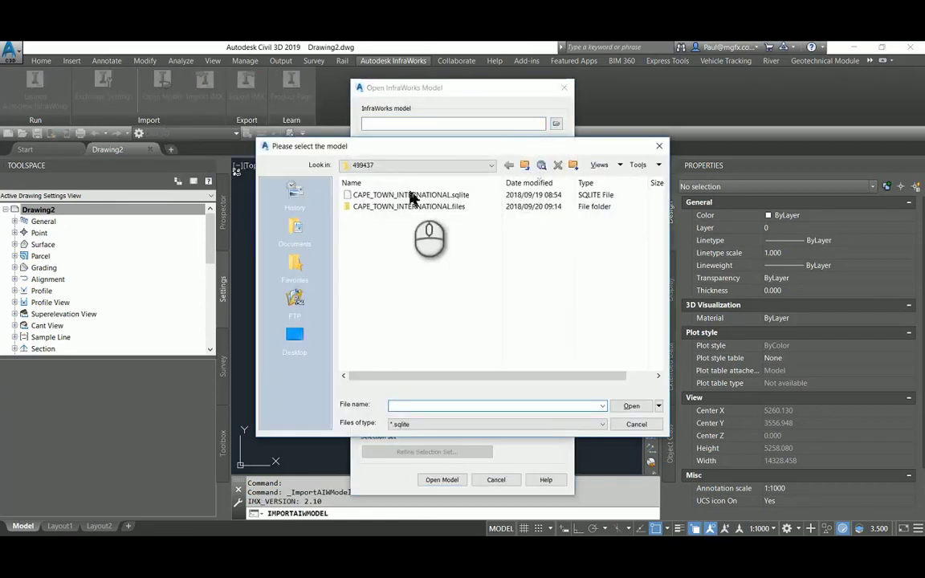
pyautogui.click(526, 165)
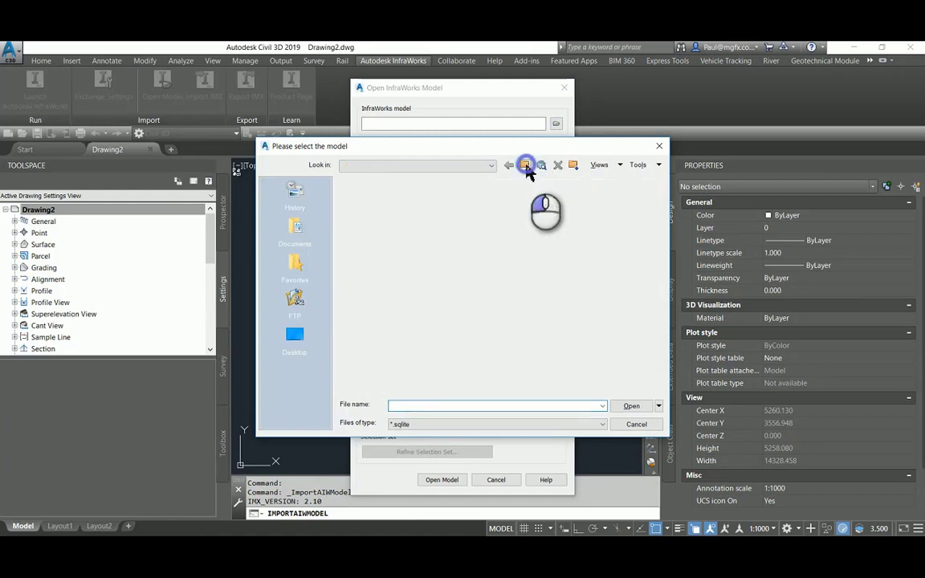
pyautogui.click(526, 164)
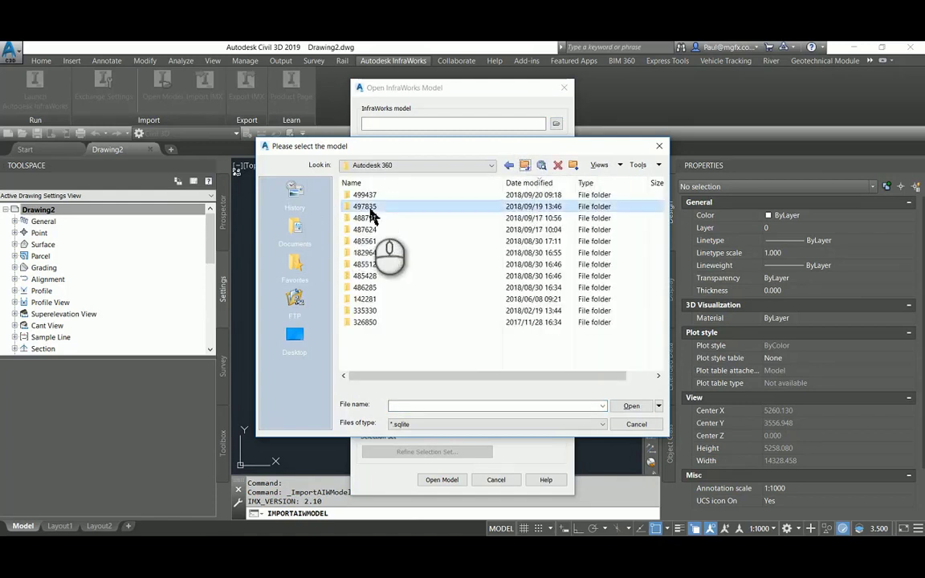
pyautogui.doubleClick(365, 206)
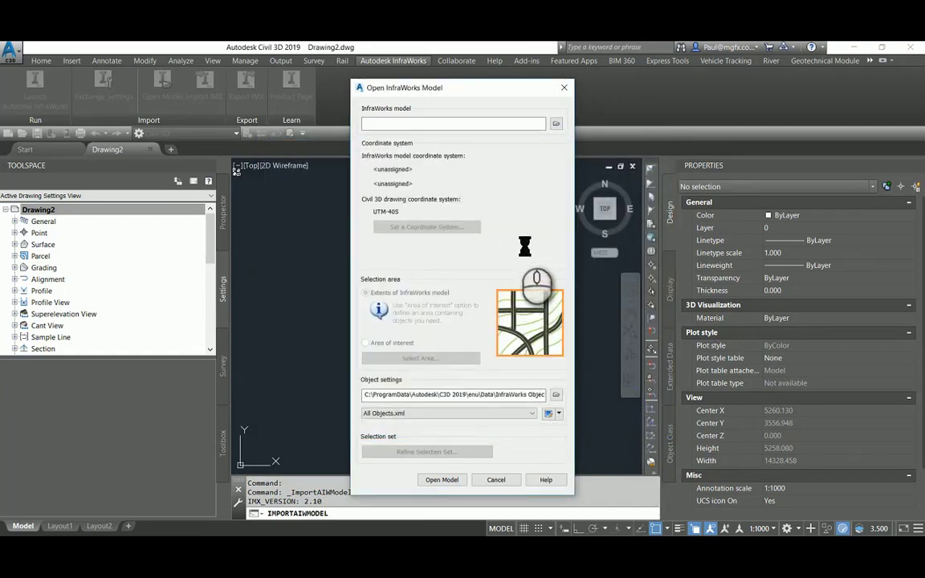
pyautogui.click(556, 123)
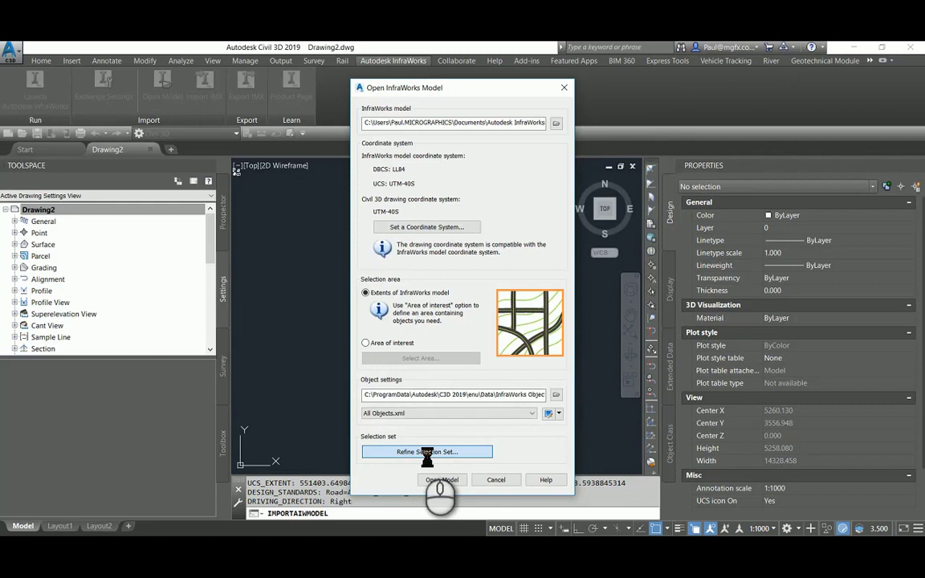
# Step: Import the model's full extents with All Objects.xml, bringing in its surfaces and roads
pyautogui.click(426, 451)
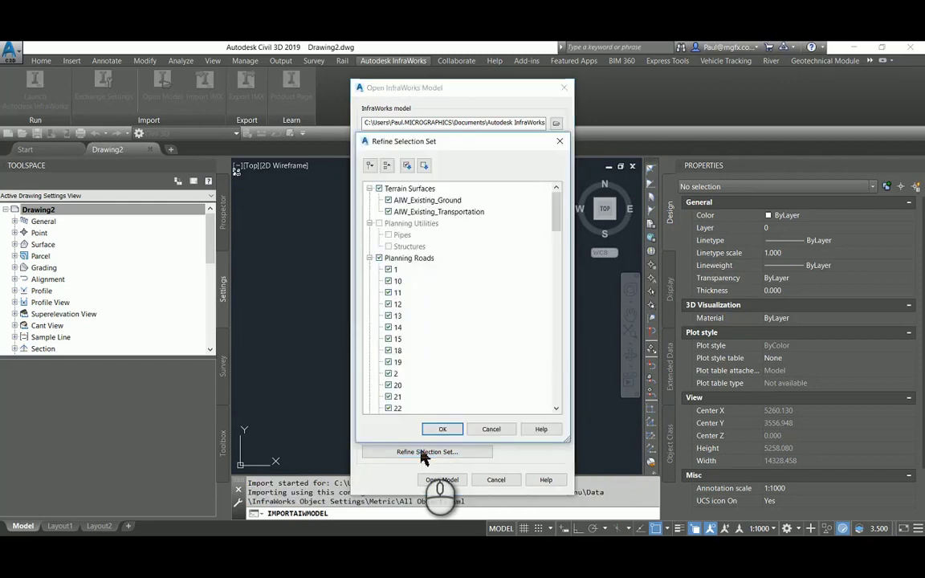
pyautogui.scroll(-3)
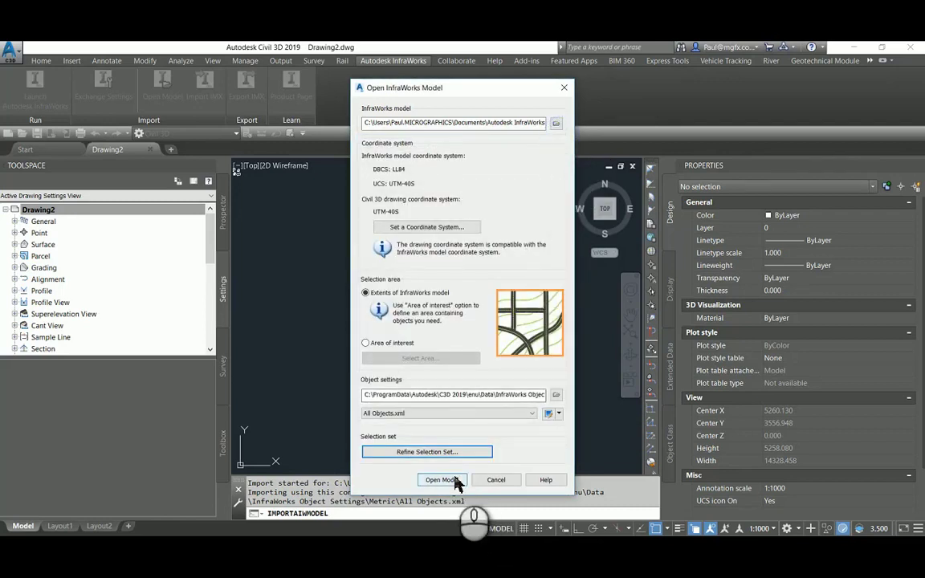
pyautogui.click(441, 480)
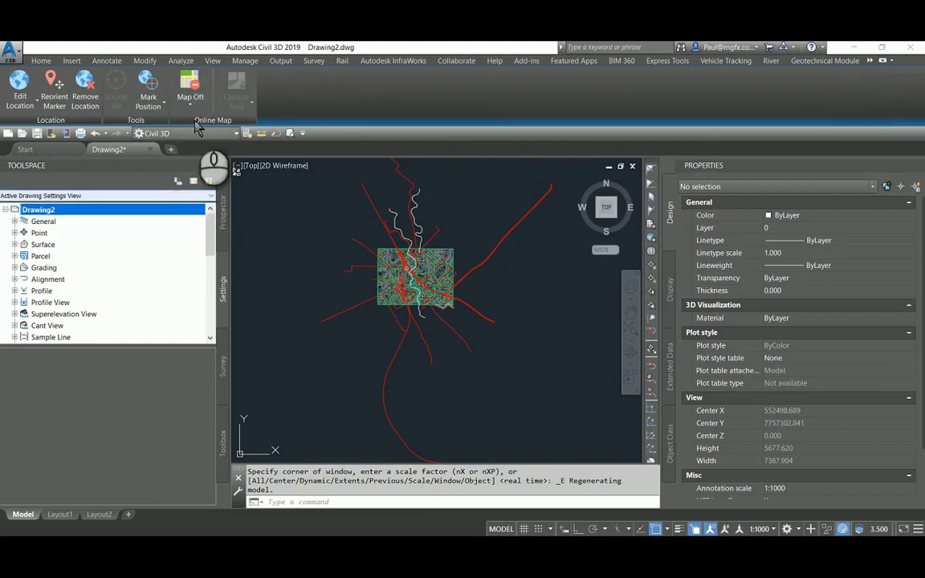
# Step: Turn on the Map Hybrid online map, accept online map data, and zoom in
pyautogui.click(190, 88)
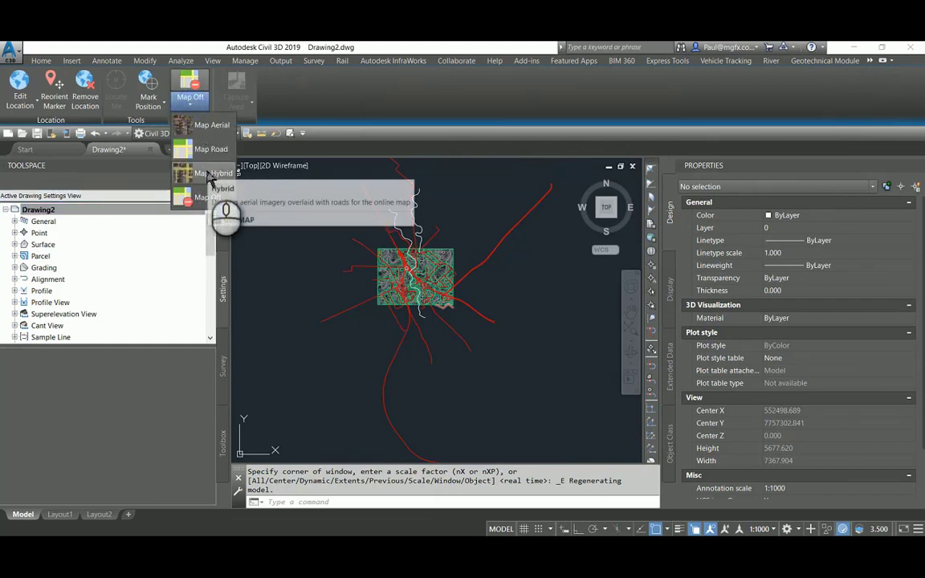
pyautogui.click(210, 173)
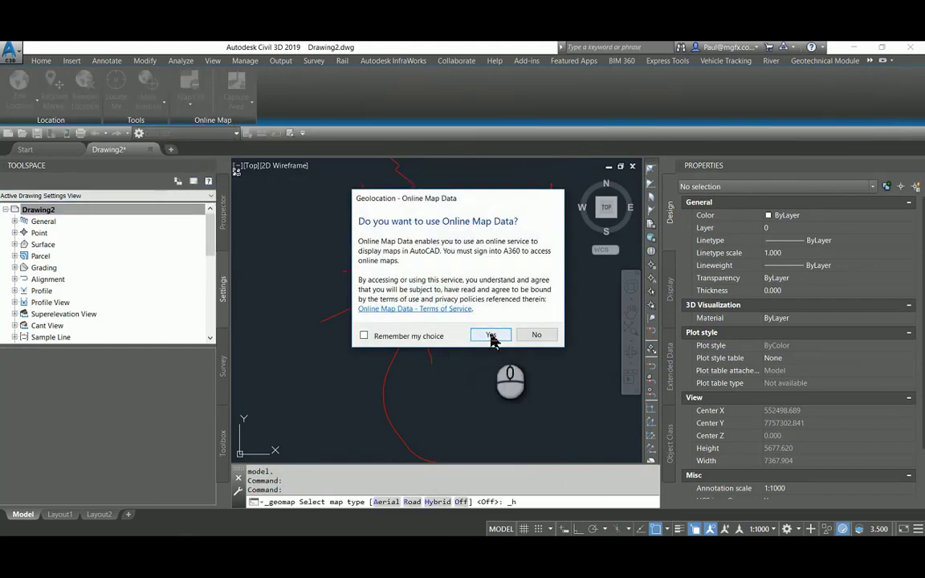
pyautogui.click(491, 335)
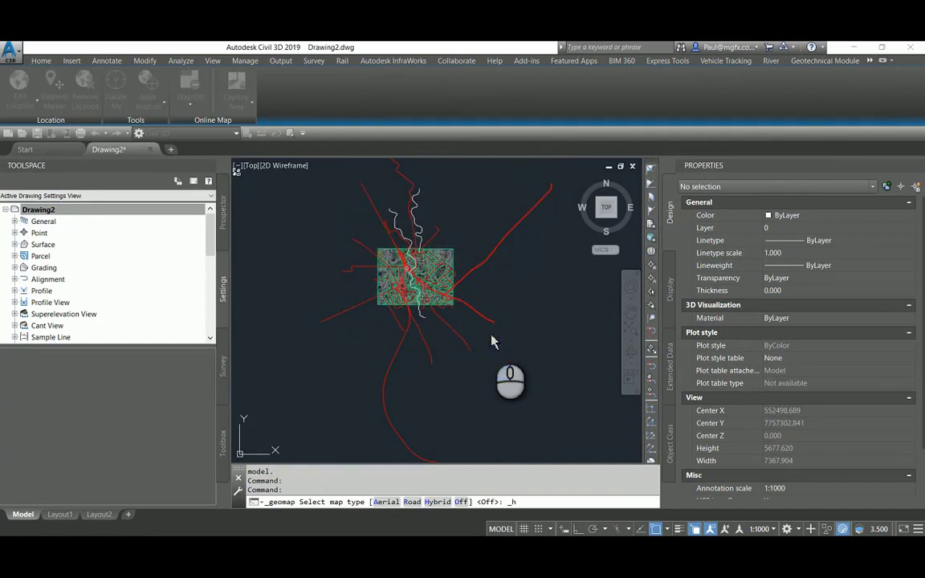
pyautogui.moveTo(486, 338)
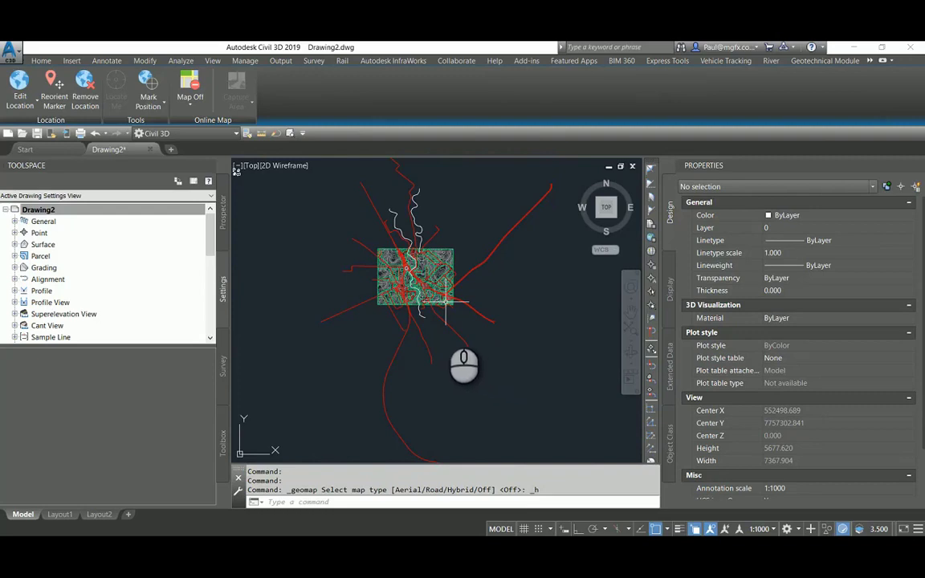
pyautogui.moveTo(280, 239)
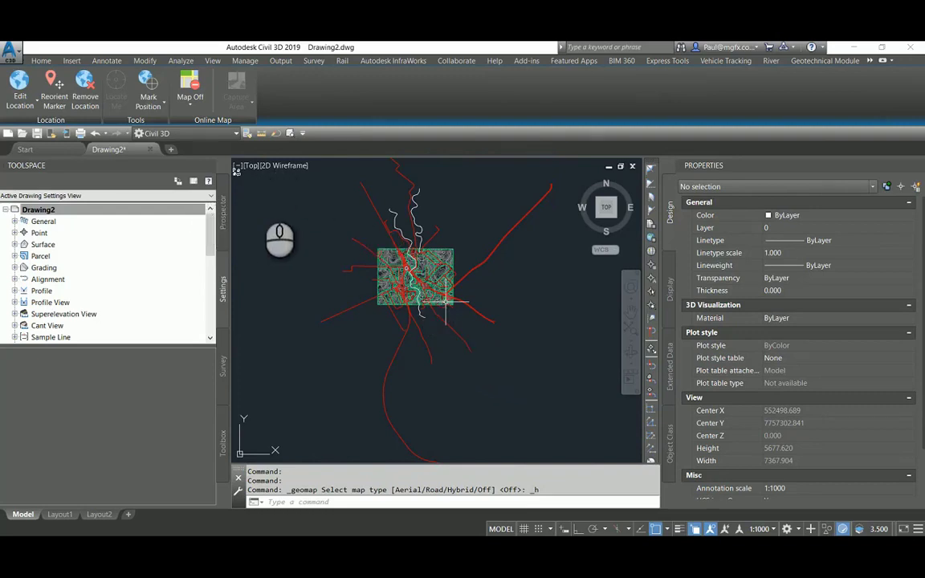
pyautogui.click(195, 89)
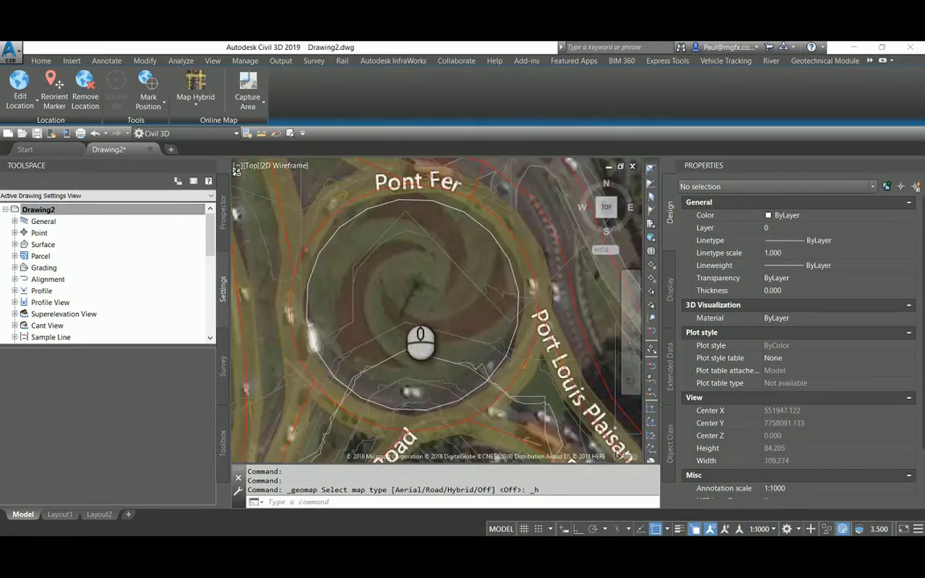
pyautogui.scroll(-3)
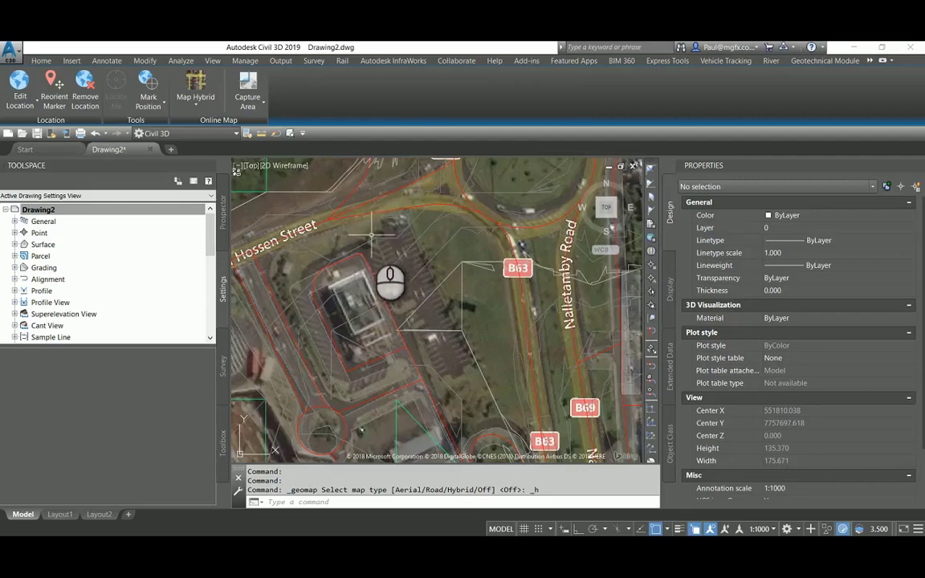
pyautogui.scroll(-3)
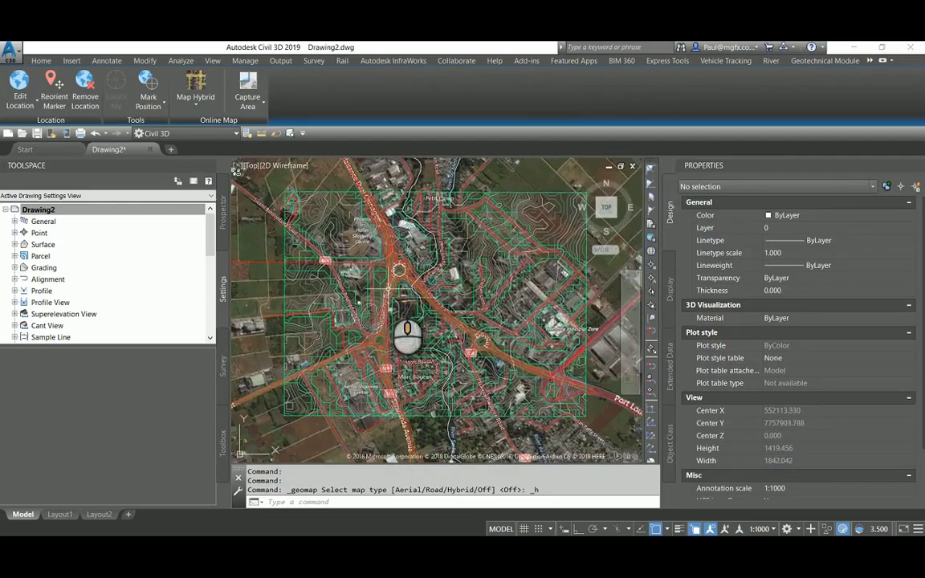
# Step: Capture the aerial map area around the model and set the online map to Map Off
pyautogui.click(248, 91)
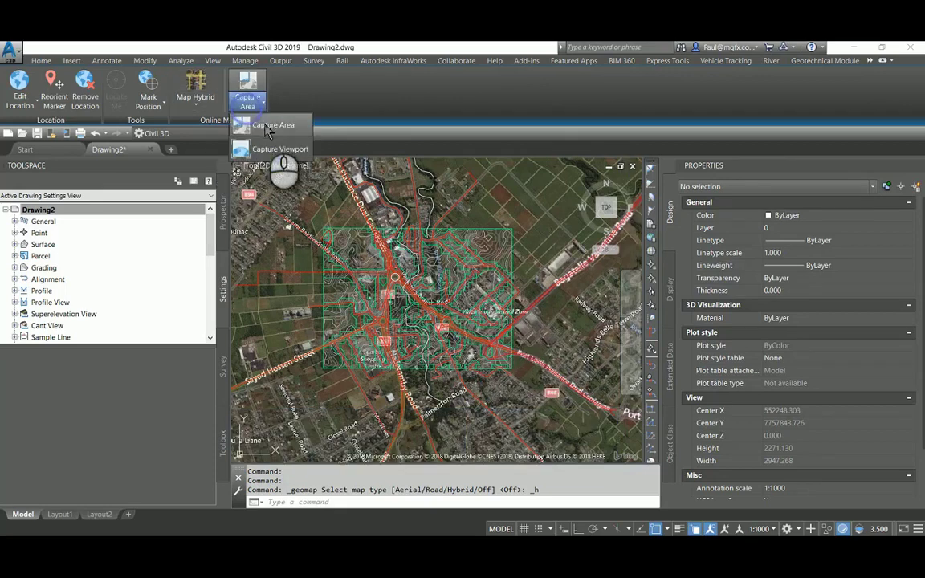
pyautogui.click(273, 125)
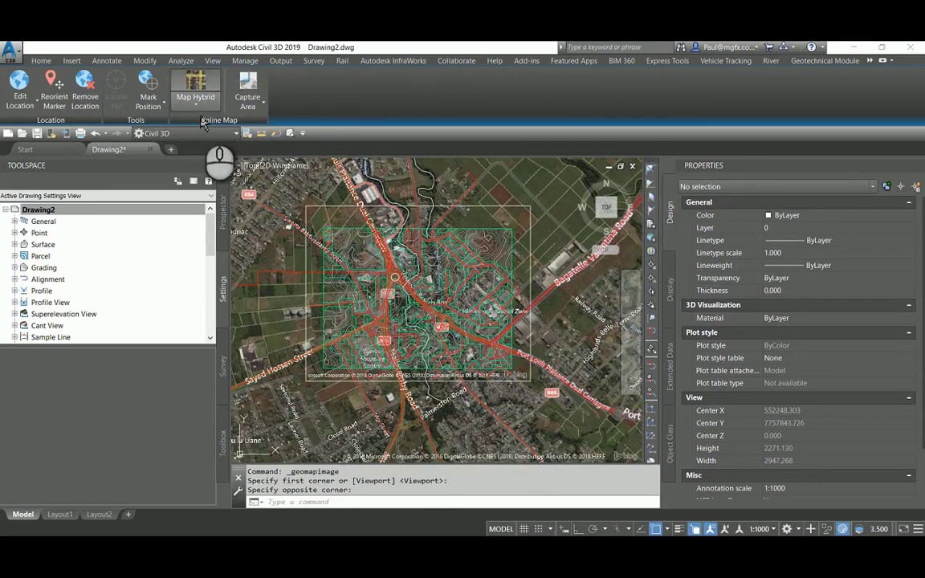
pyautogui.click(195, 89)
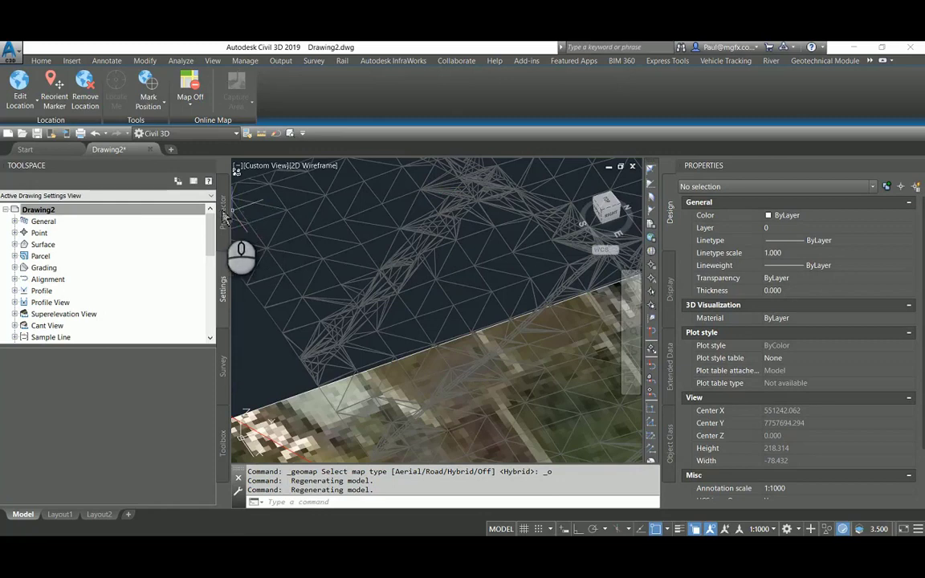
# Step: Switch AIW_Existing_Transportation to a border-only surface style via Edit Surface Style in Prospector
pyautogui.click(224, 204)
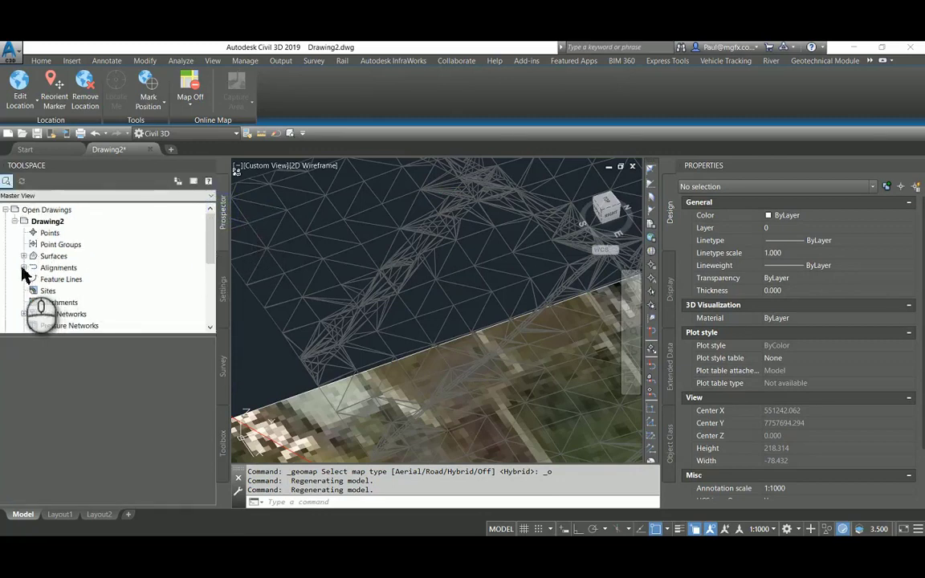
pyautogui.click(24, 255)
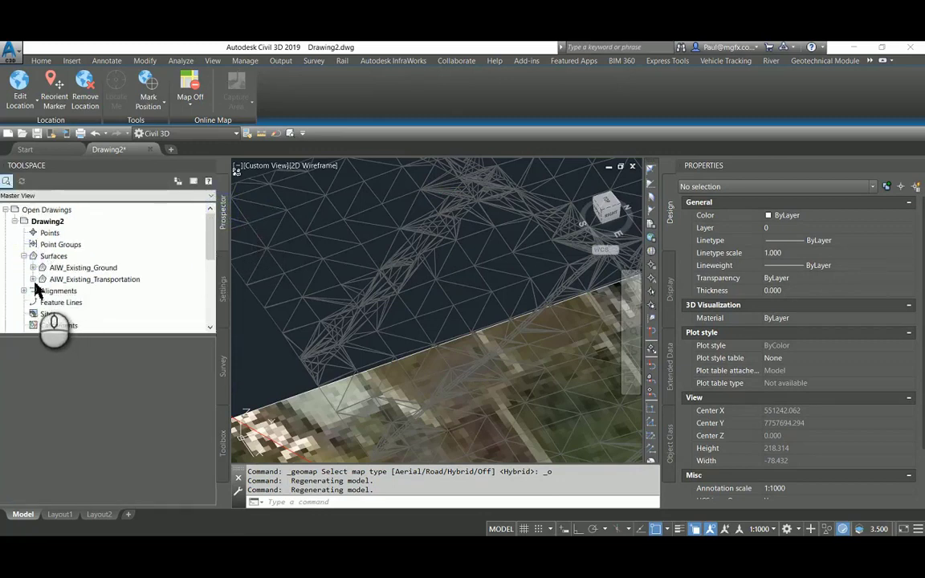
pyautogui.rightClick(94, 278)
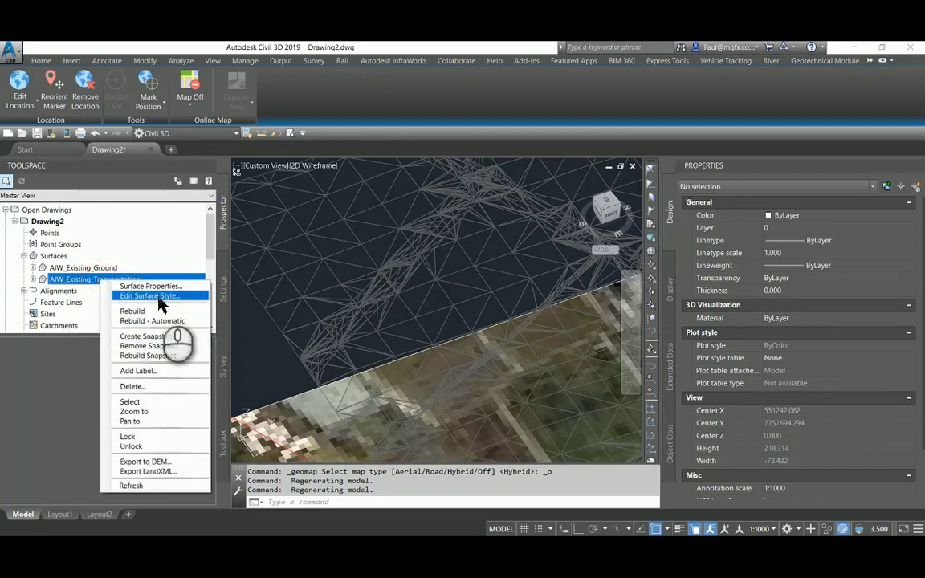
pyautogui.click(151, 285)
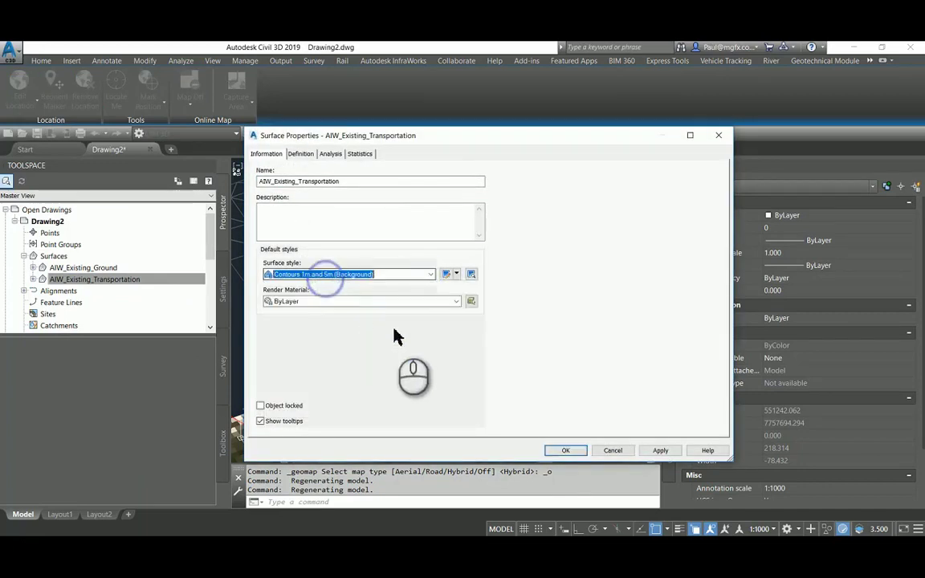
pyautogui.click(431, 274)
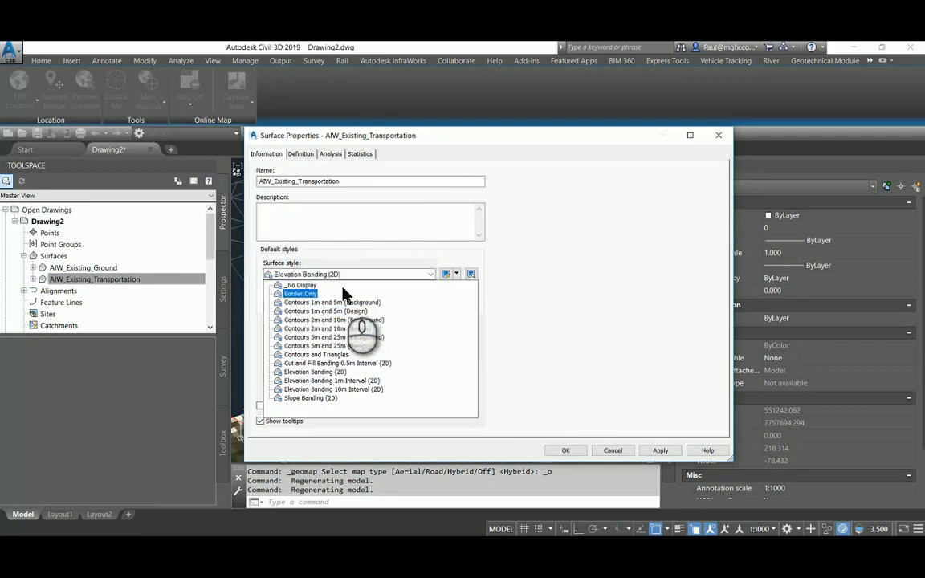
pyautogui.click(301, 286)
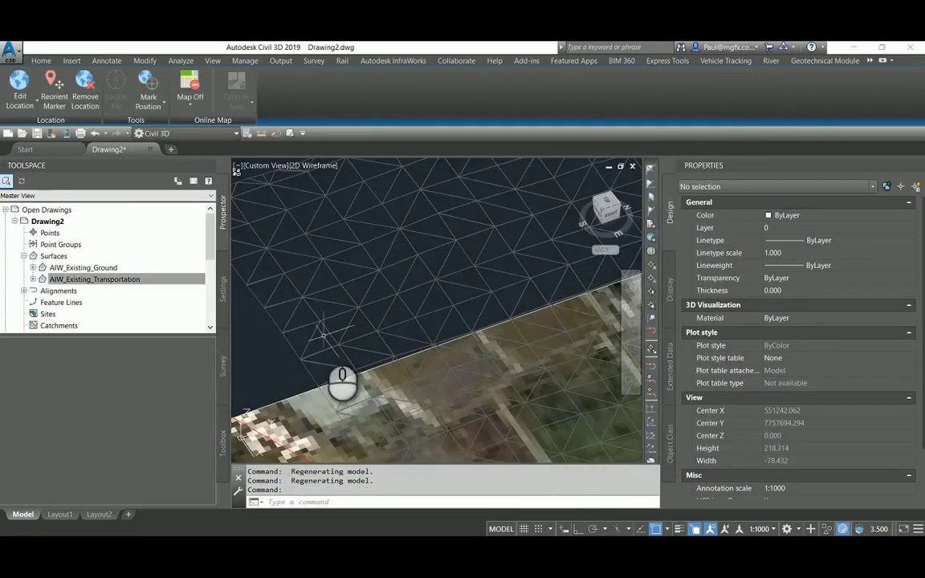
pyautogui.click(94, 279)
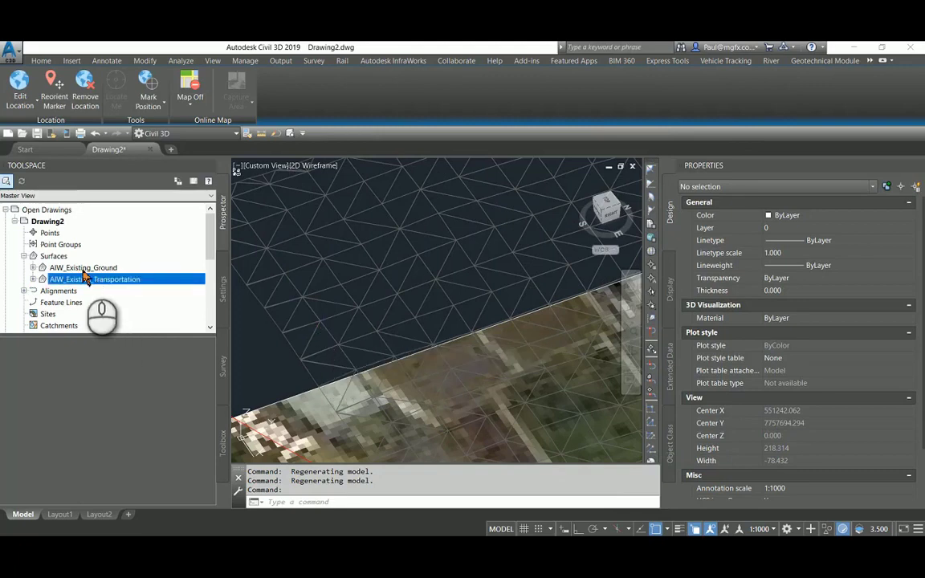